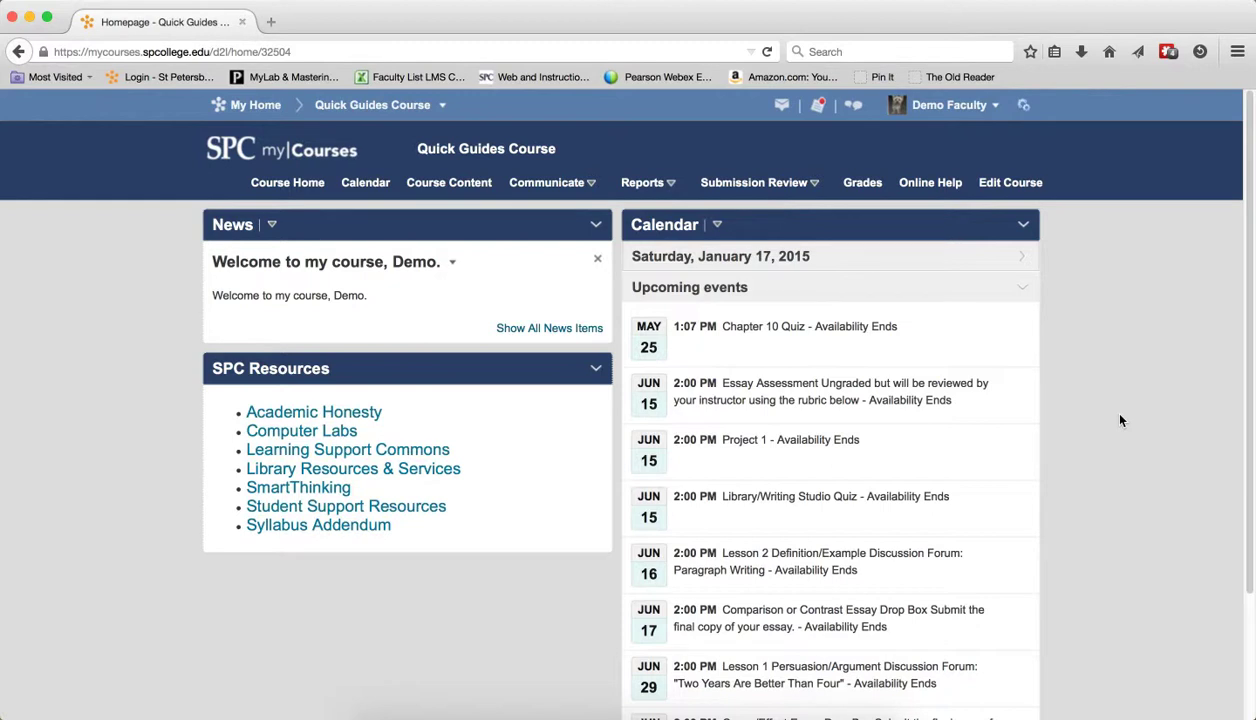
mouse_move(782, 152)
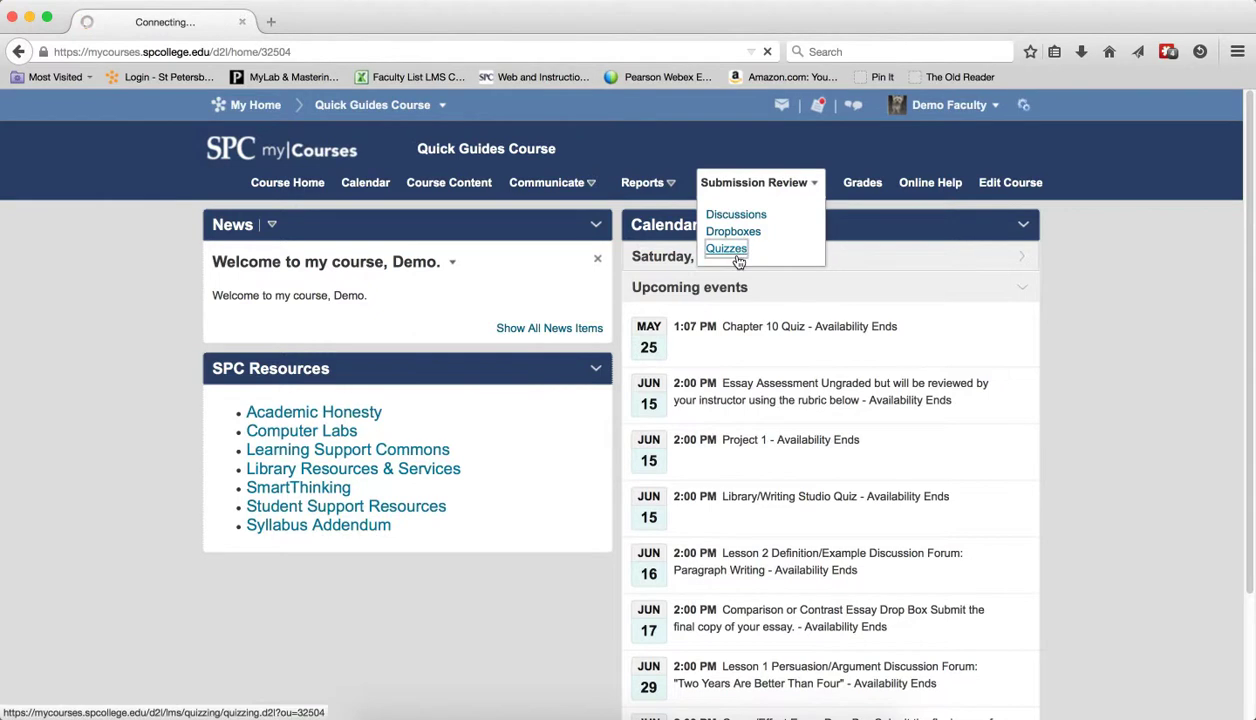
Reach Quiz 1's Edit Quiz page from the course's Manage Quizzes list
click(726, 248)
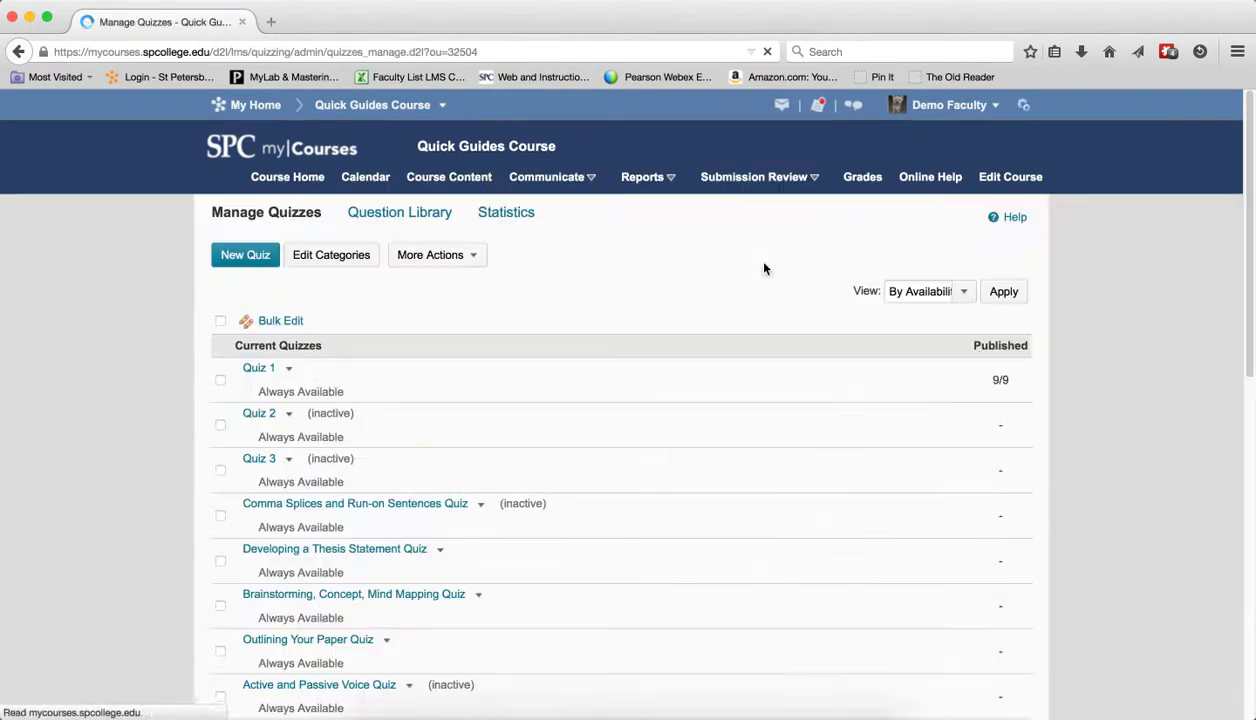
click(258, 368)
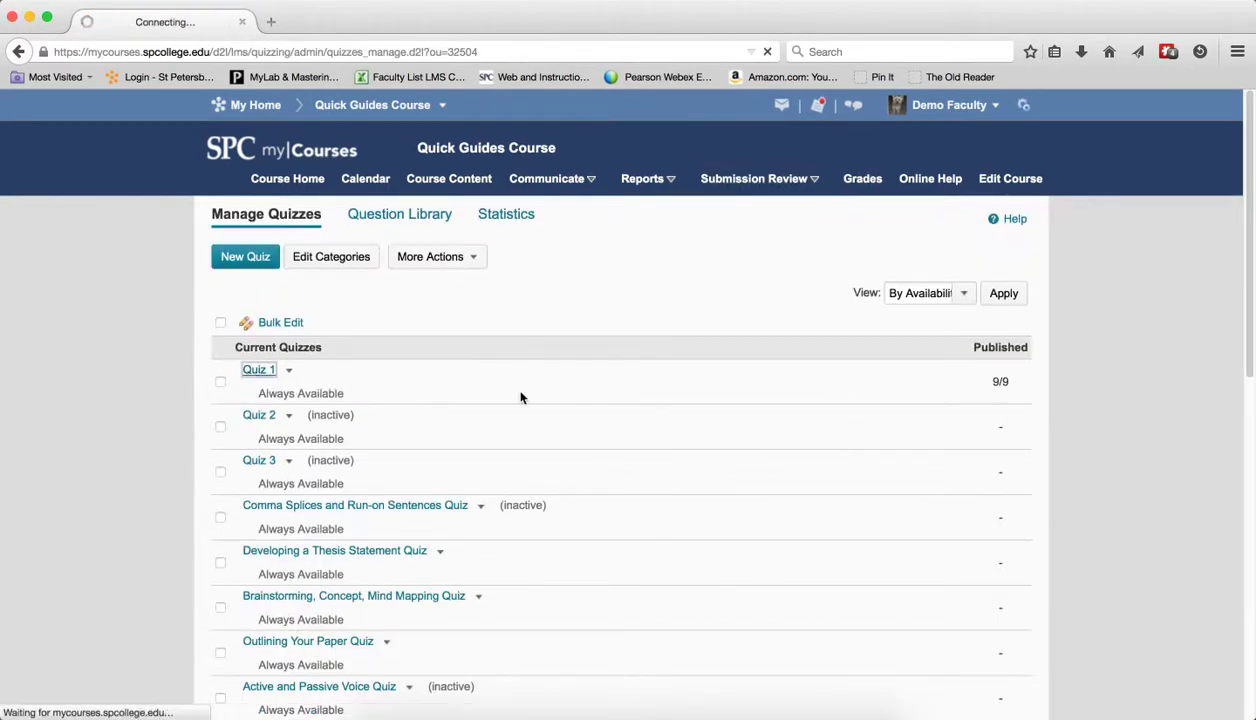
click(258, 368)
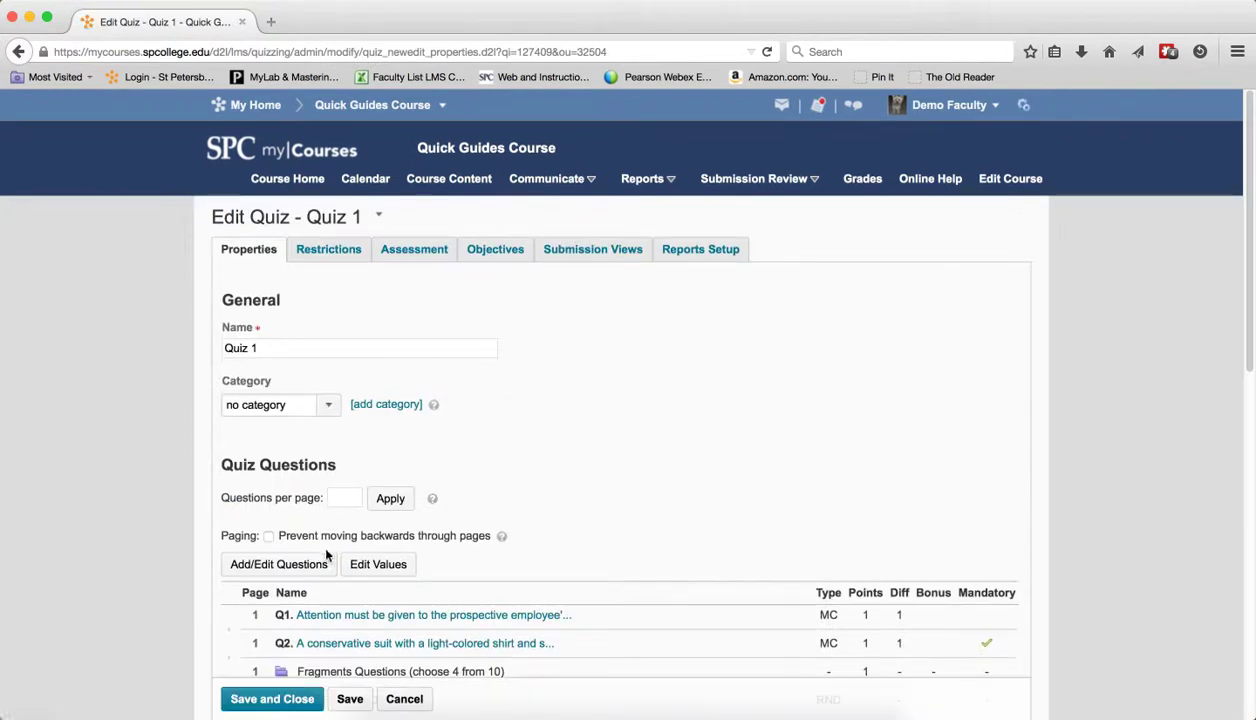
Move the Attention and conservative suit MC questions into the T-F Questions section
click(278, 564)
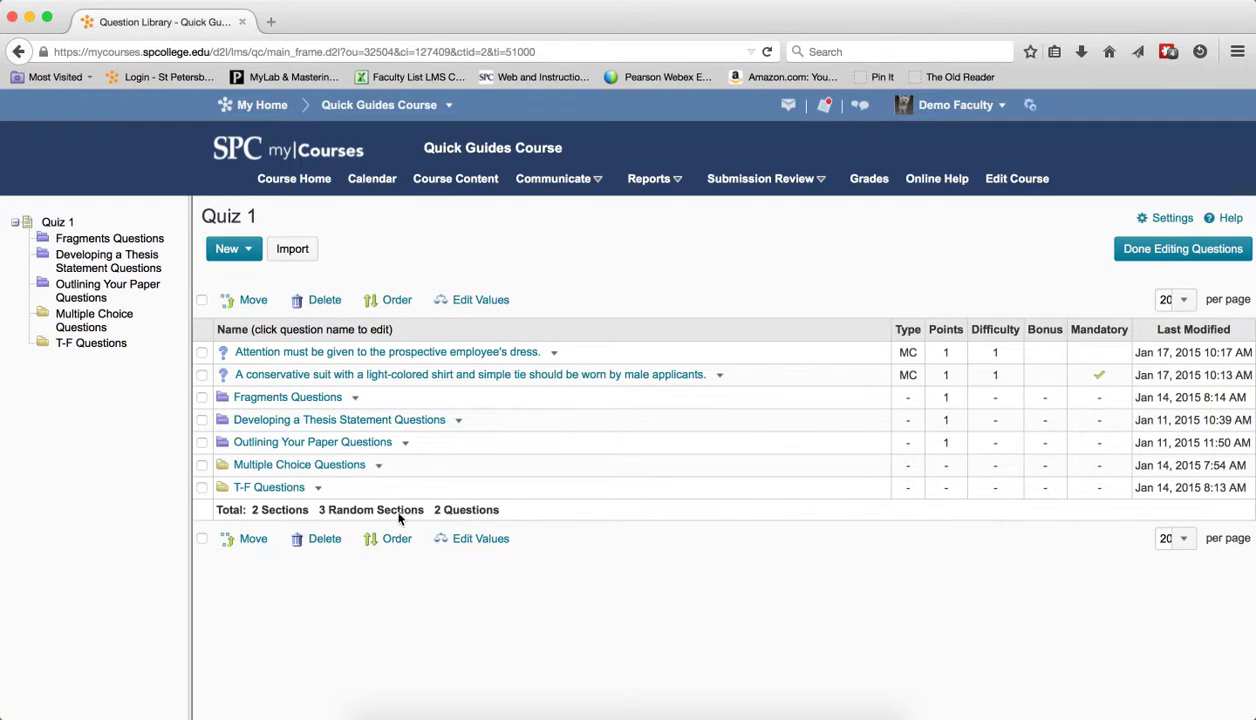
click(200, 352)
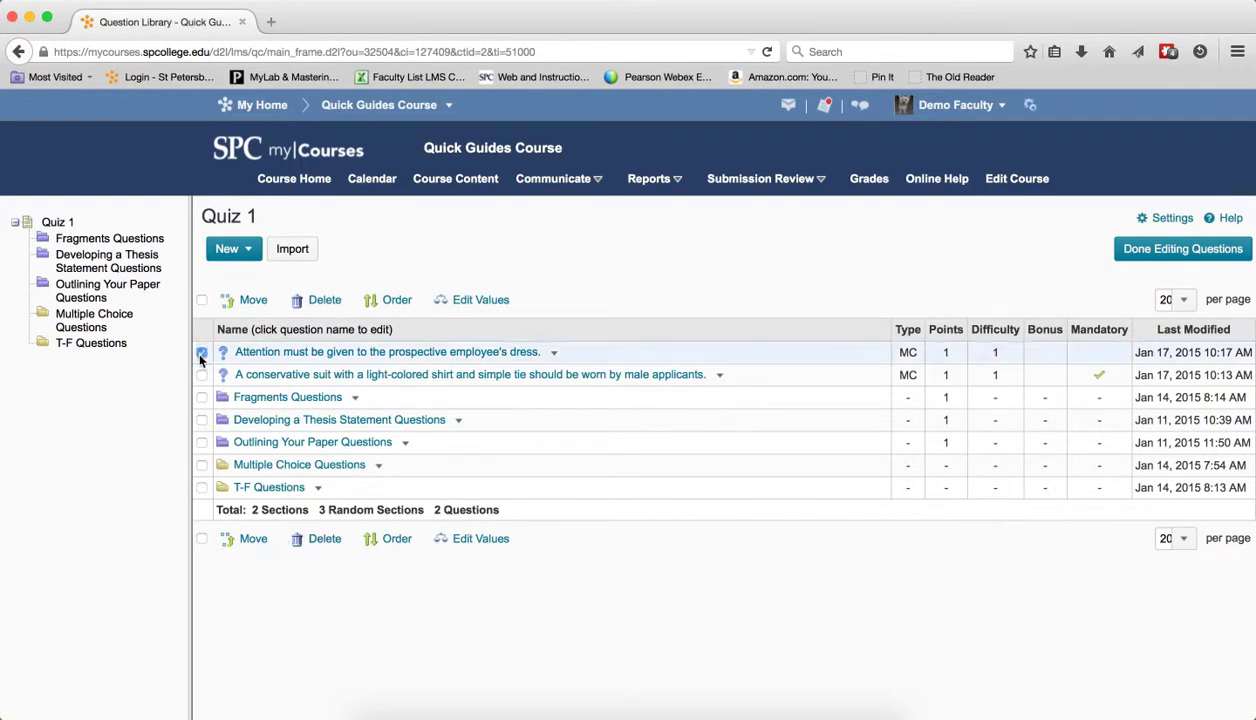
click(200, 352)
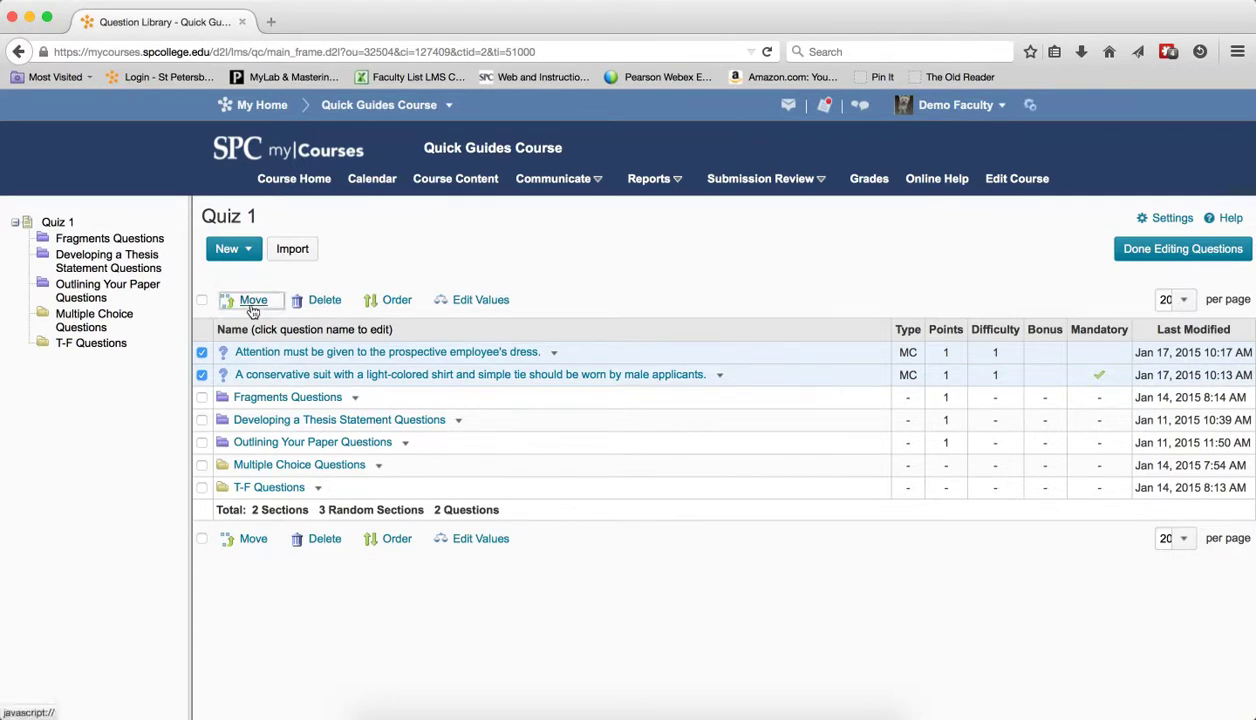
click(252, 300)
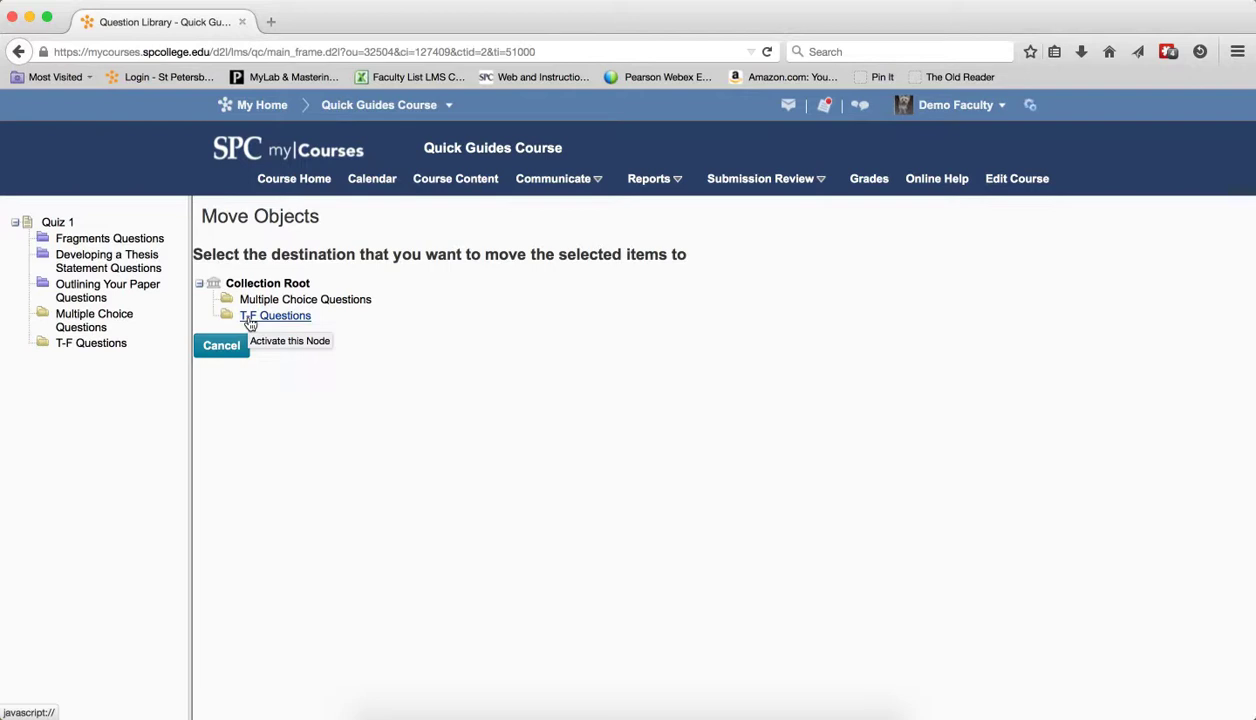
mouse_move(276, 316)
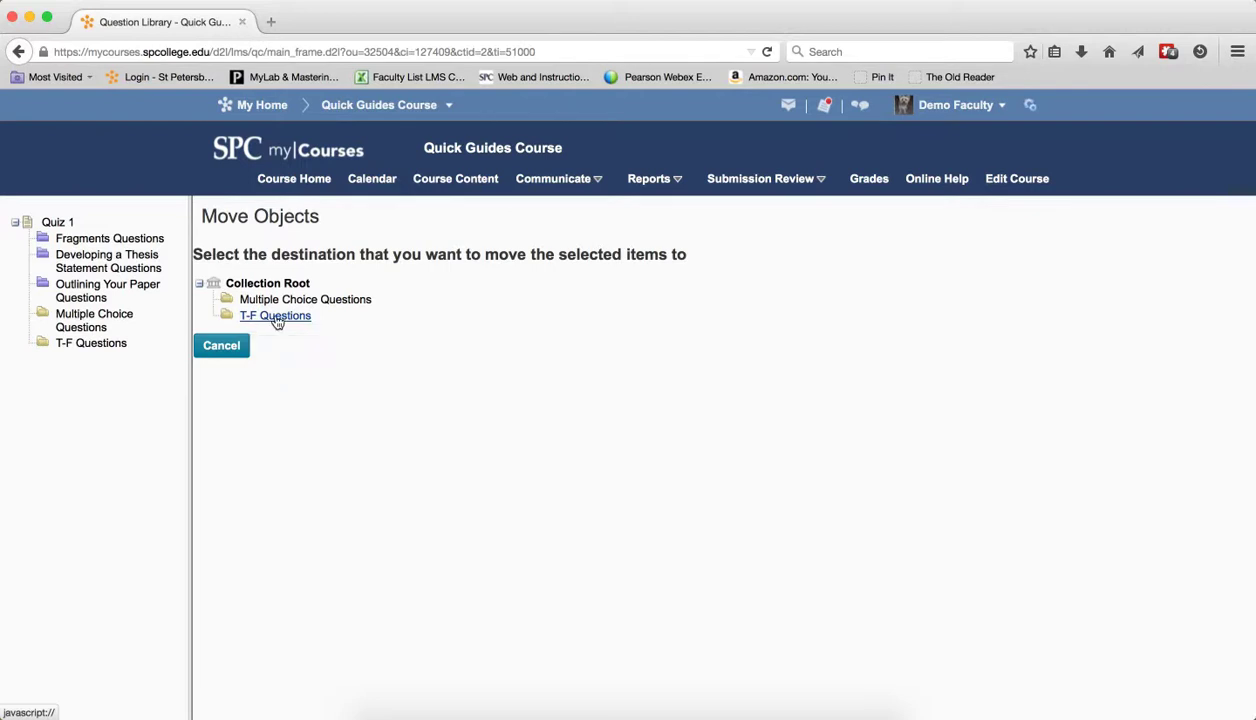
click(276, 316)
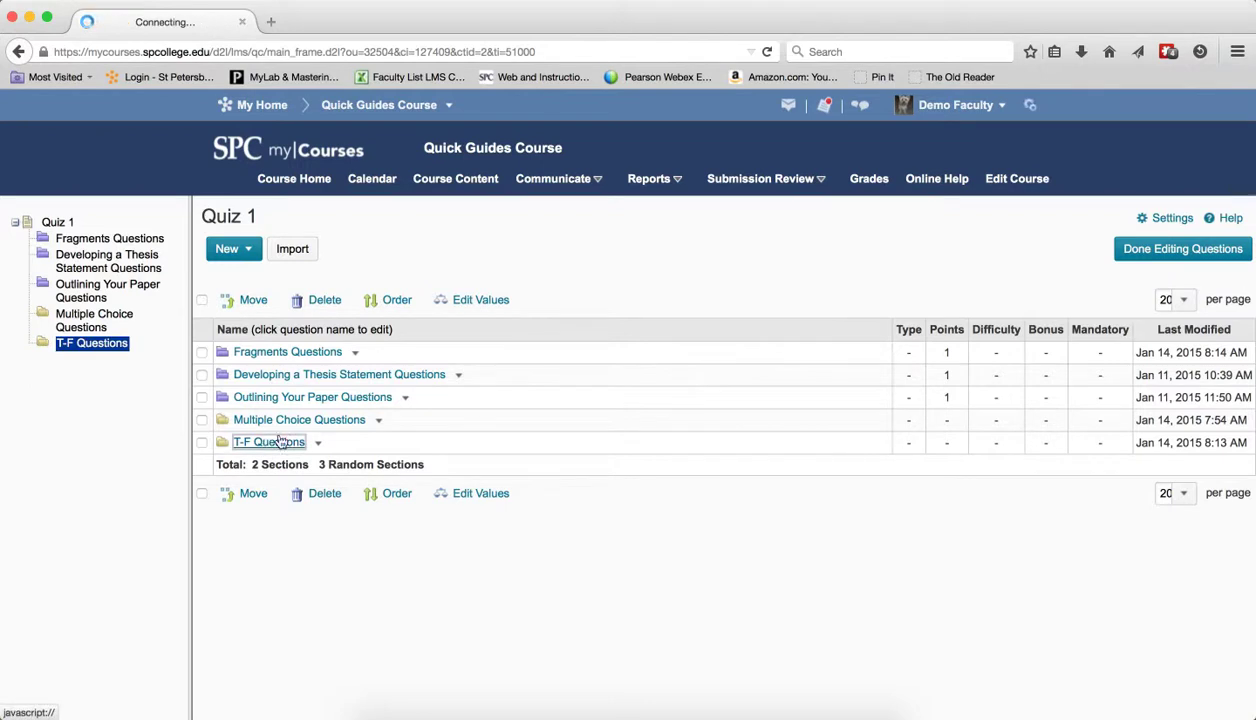
Move both MC questions from T-F Questions to Collection Root and return to Quiz 1's list
click(268, 442)
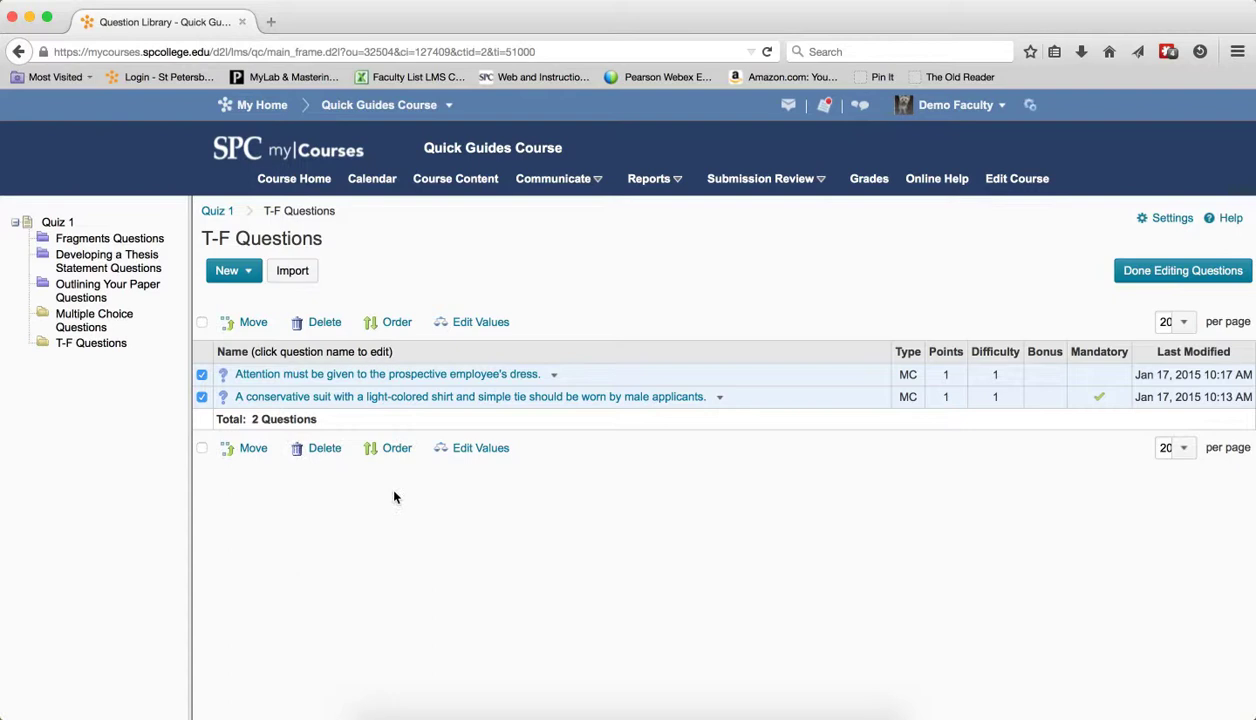
mouse_move(390, 498)
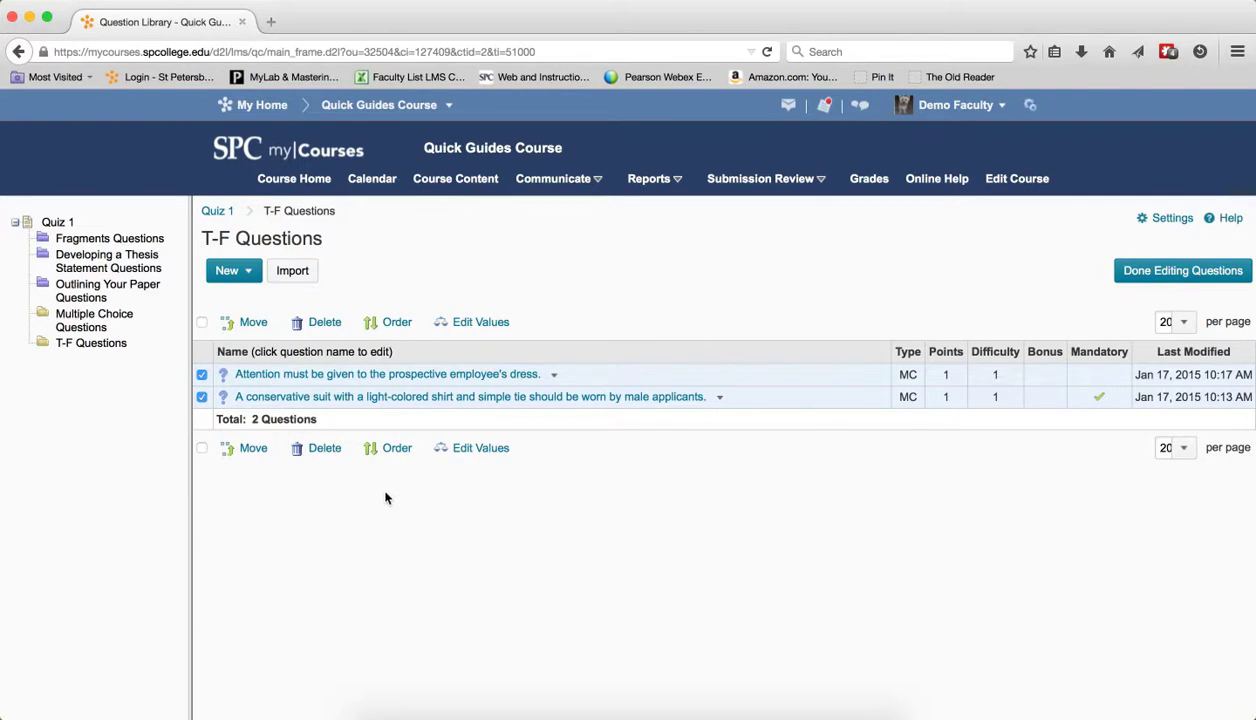
click(252, 322)
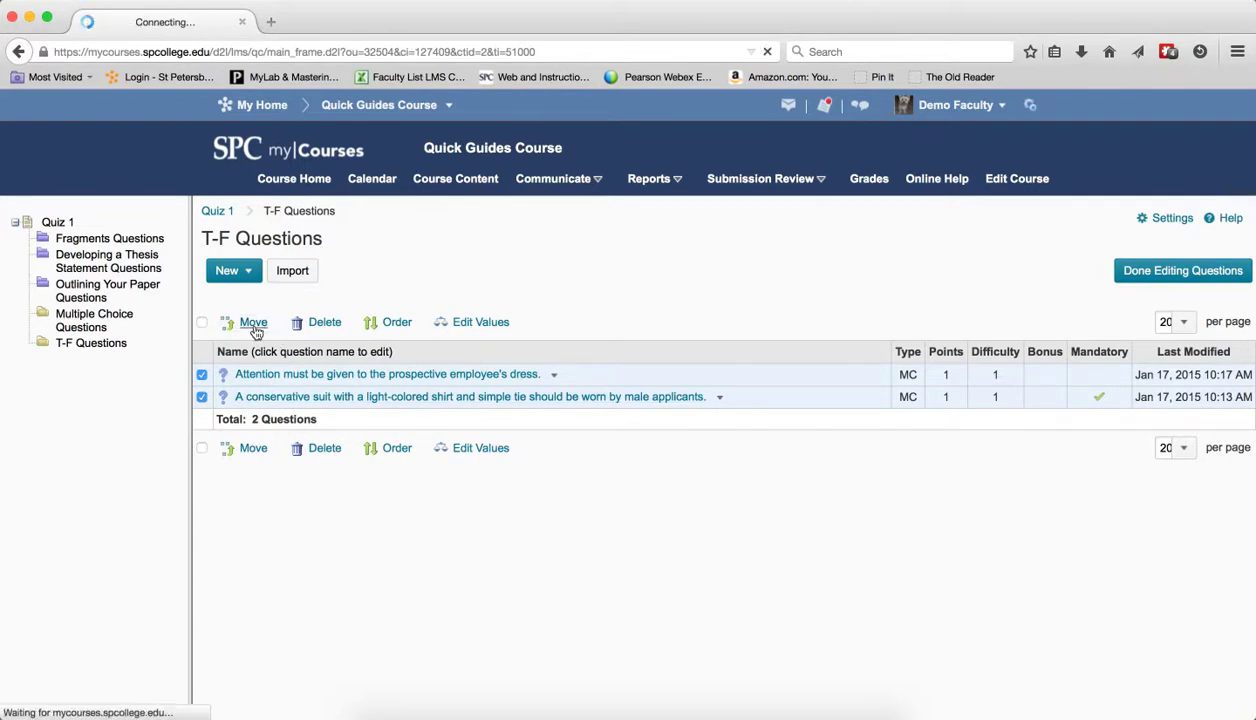
click(252, 320)
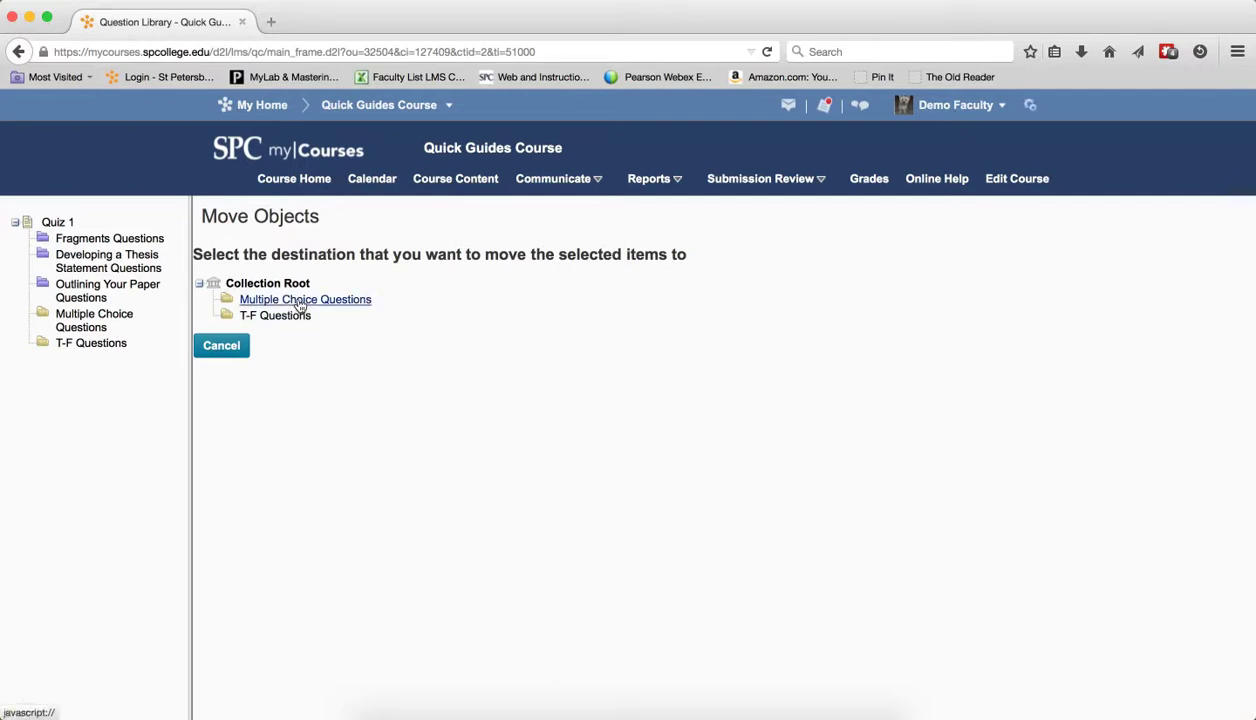
mouse_move(304, 300)
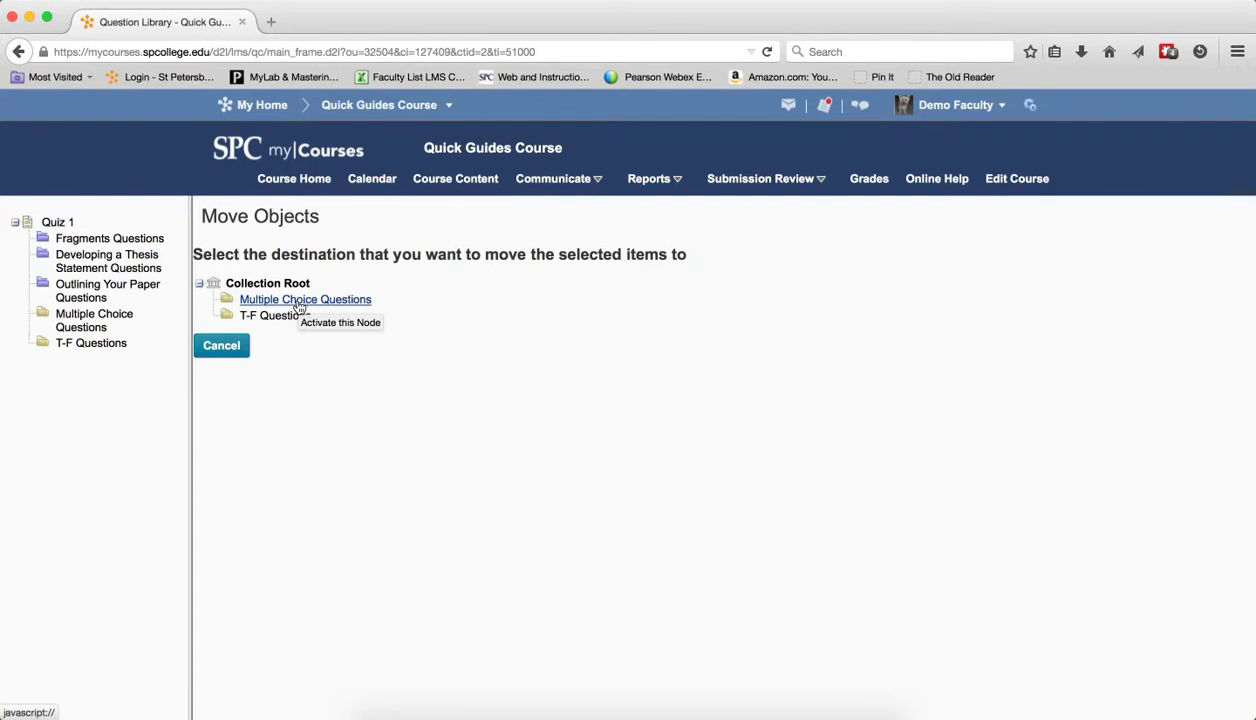
mouse_move(296, 316)
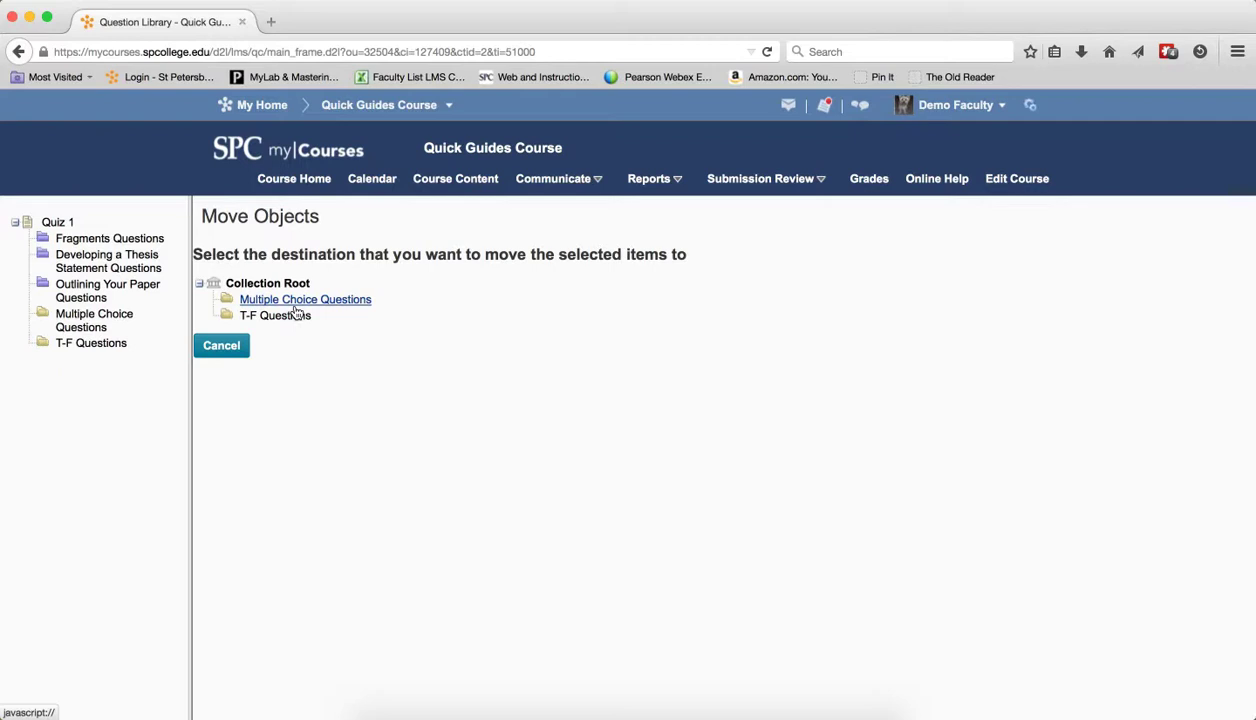
mouse_move(268, 284)
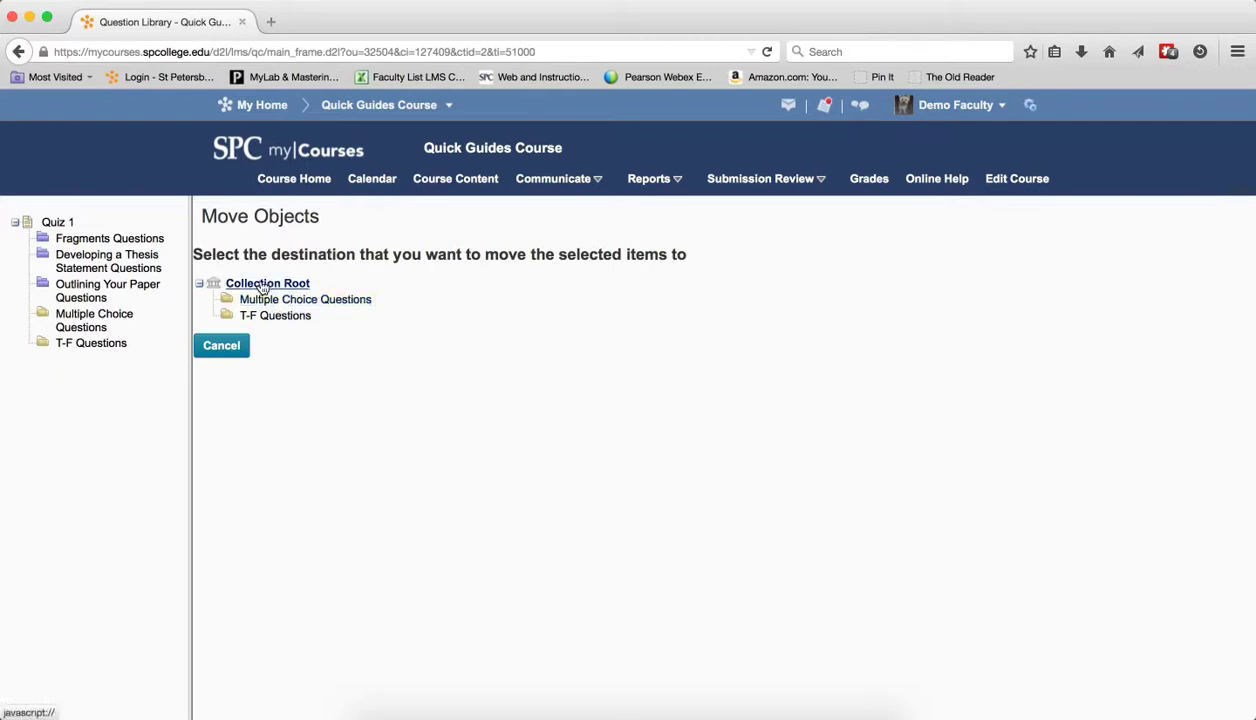
click(276, 316)
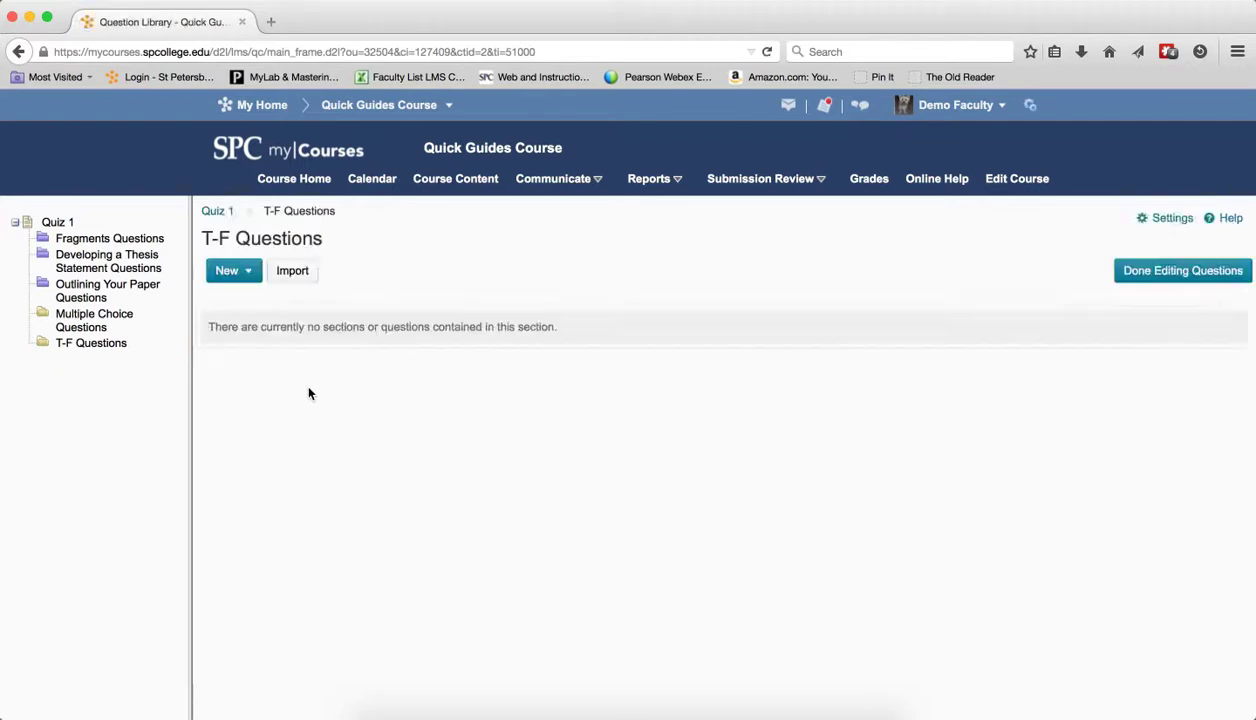
click(216, 210)
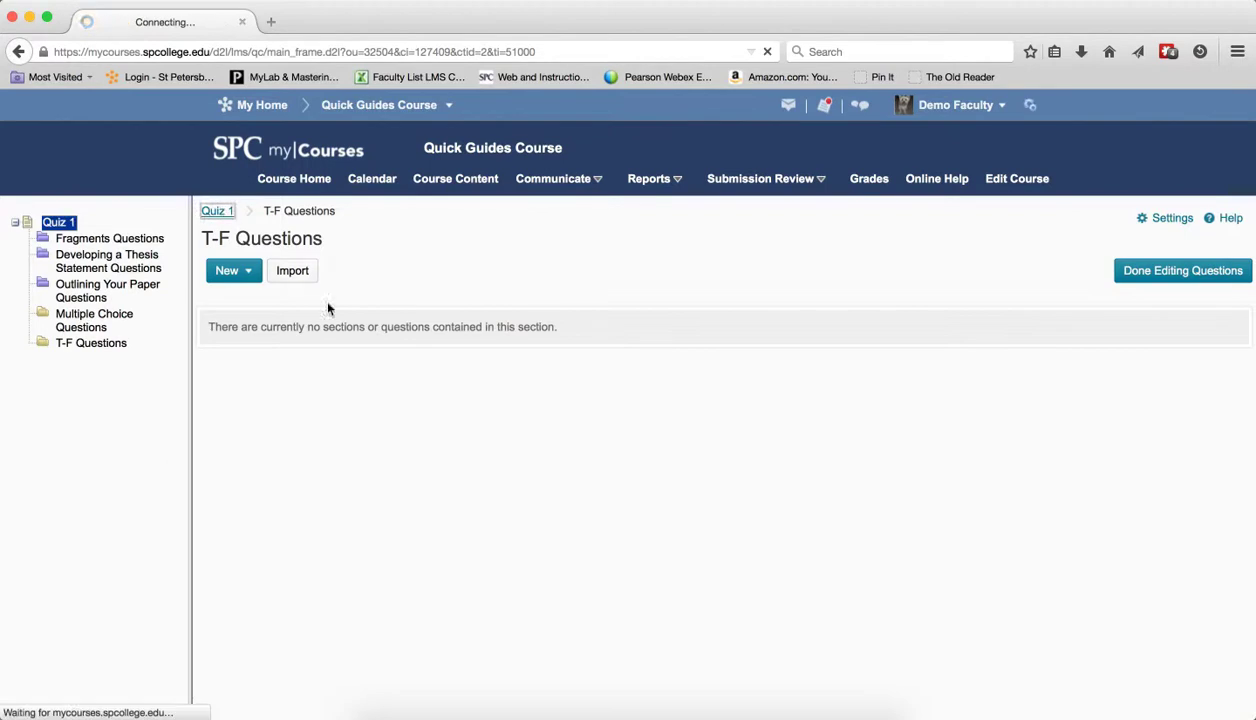
click(216, 210)
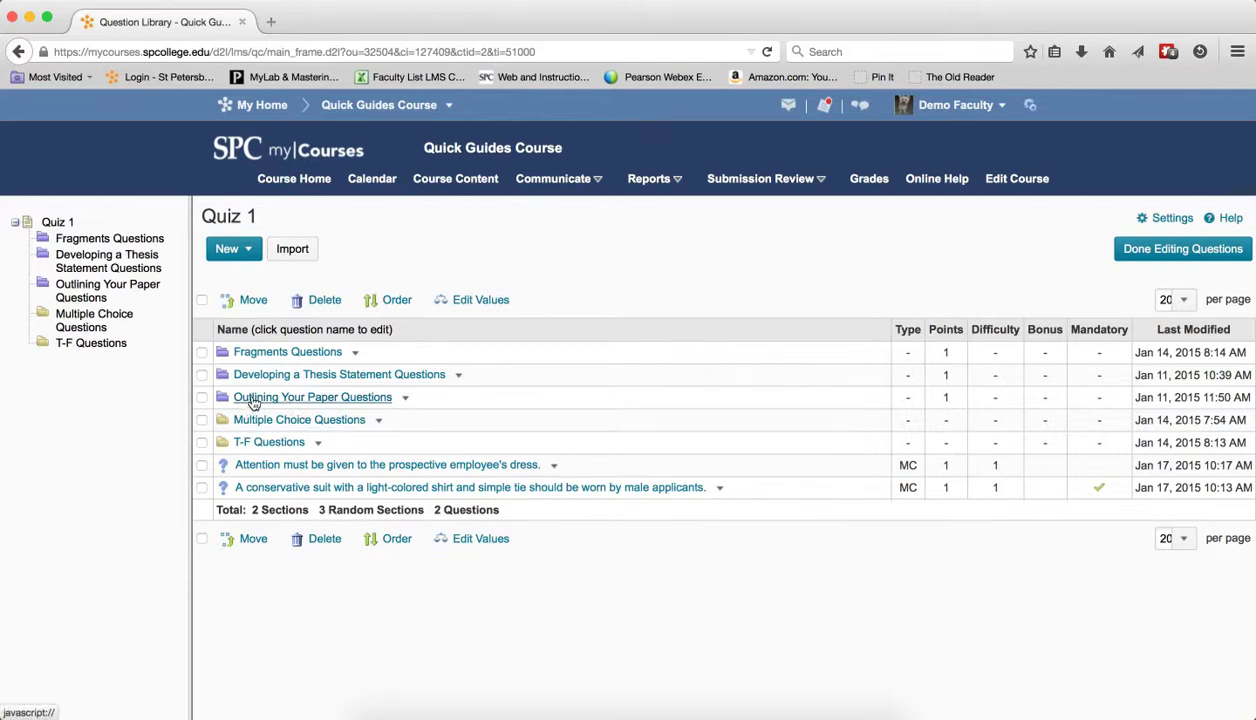
click(312, 396)
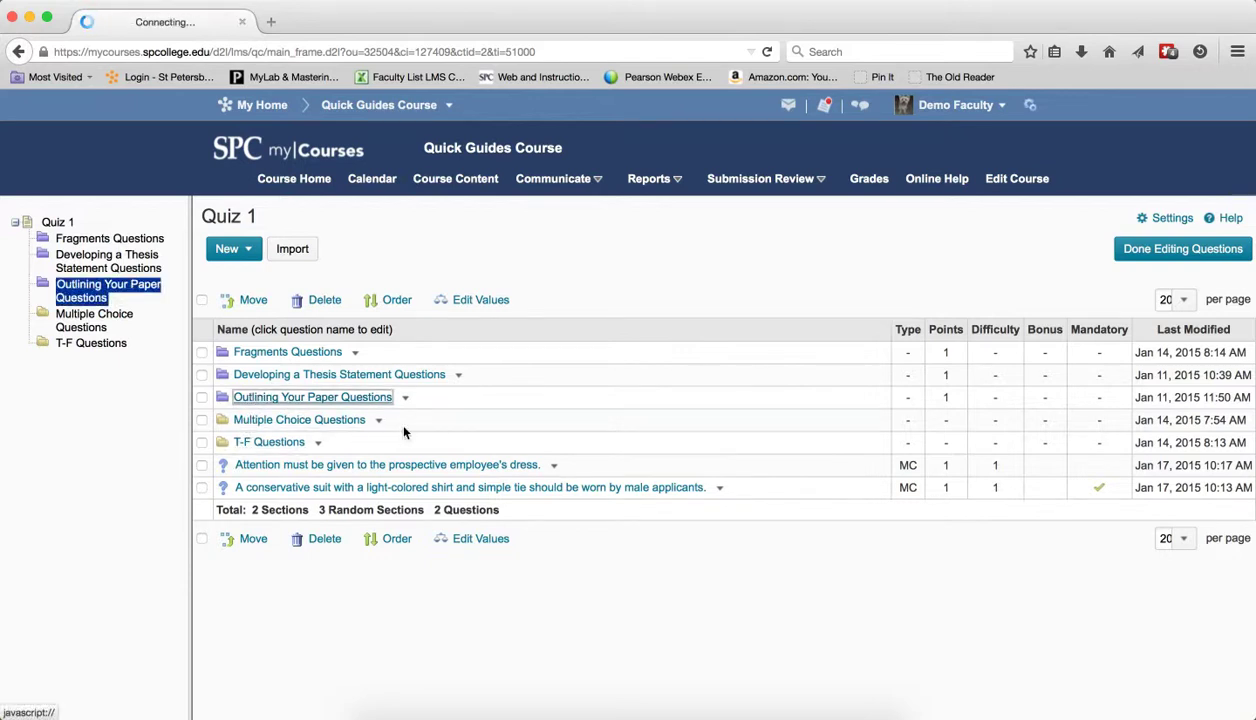
click(312, 396)
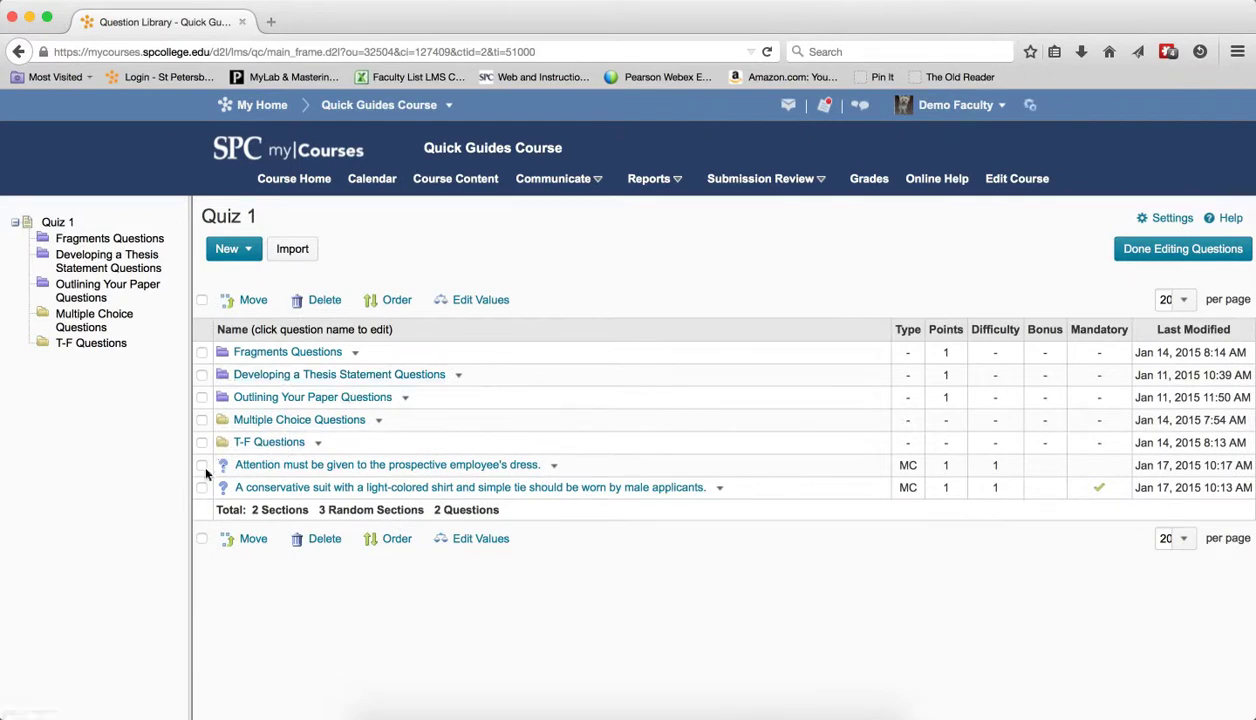
click(200, 464)
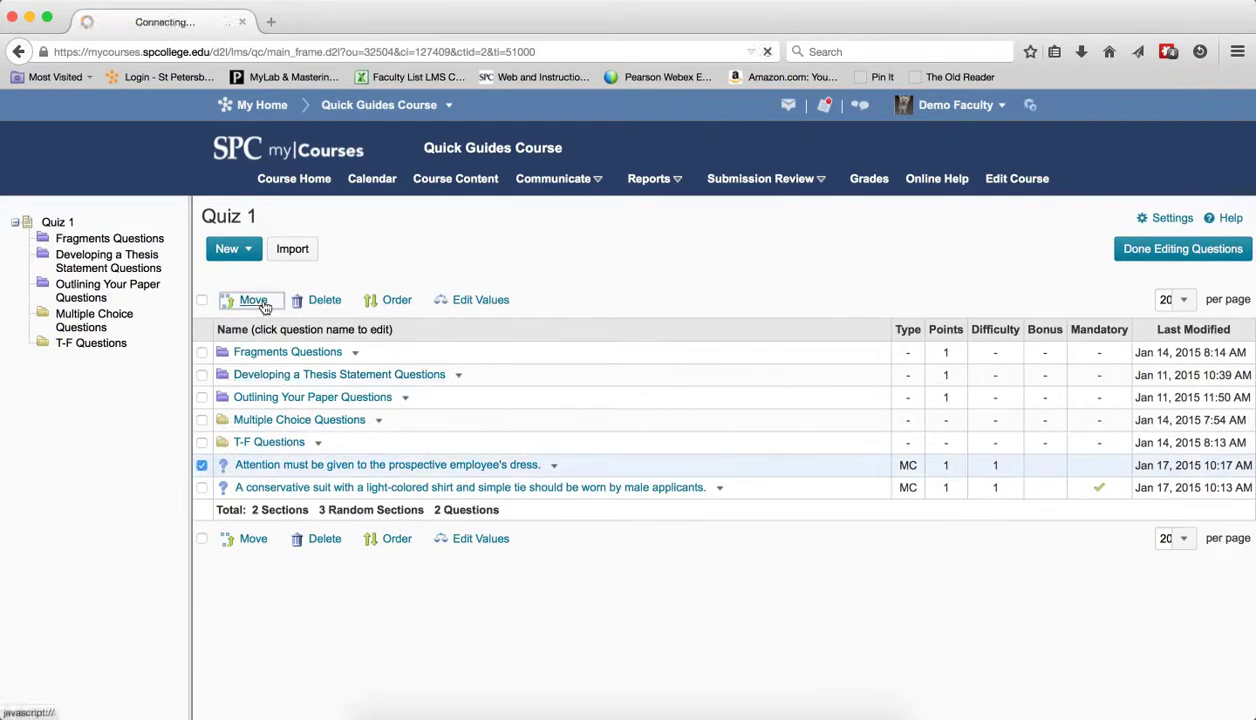
click(252, 300)
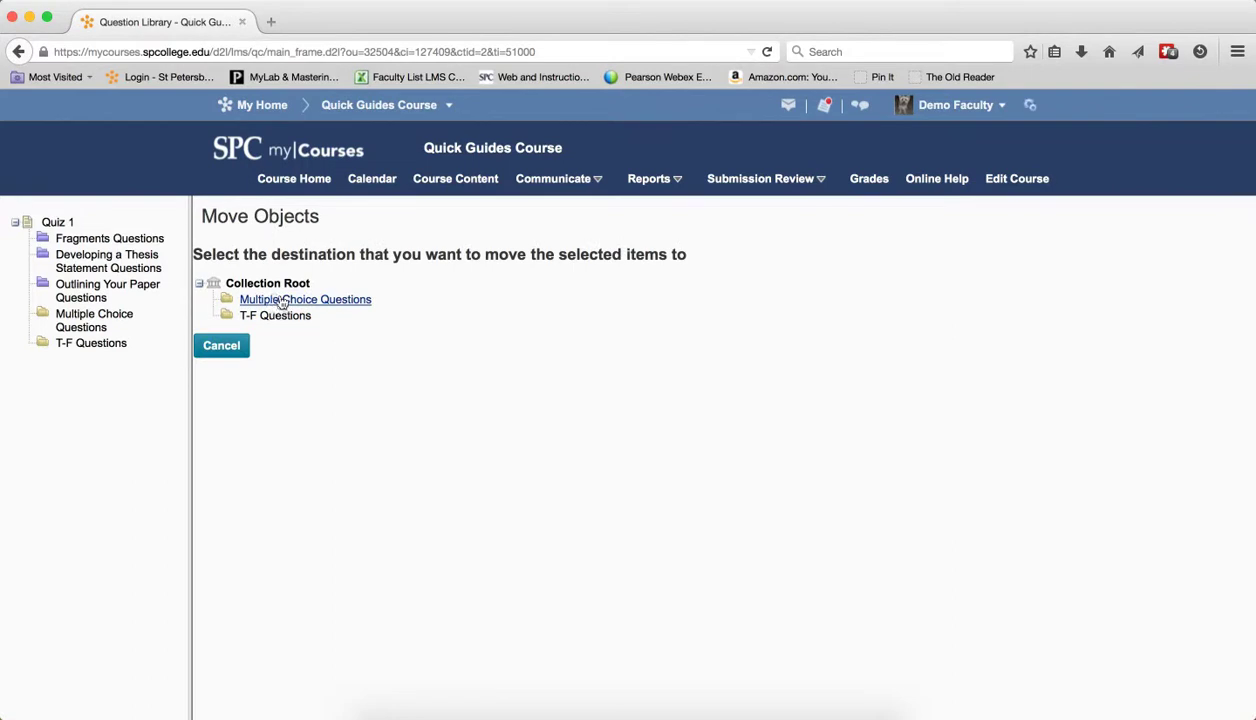
click(304, 300)
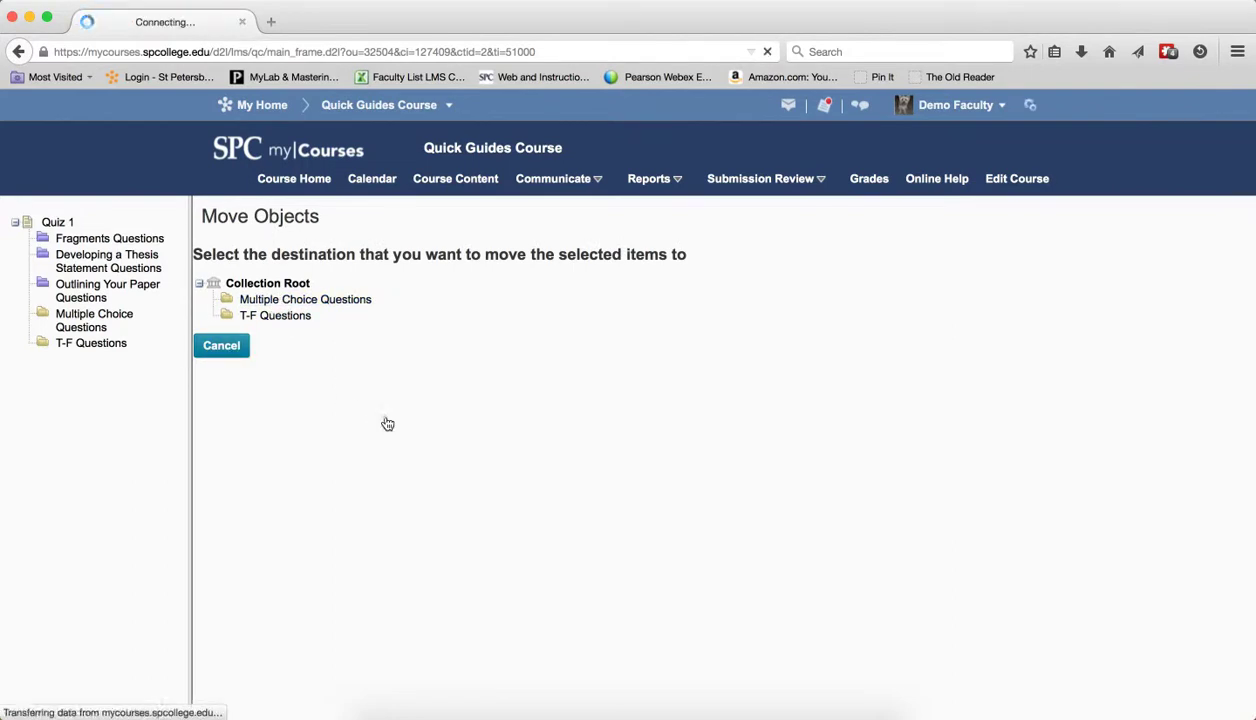
click(220, 344)
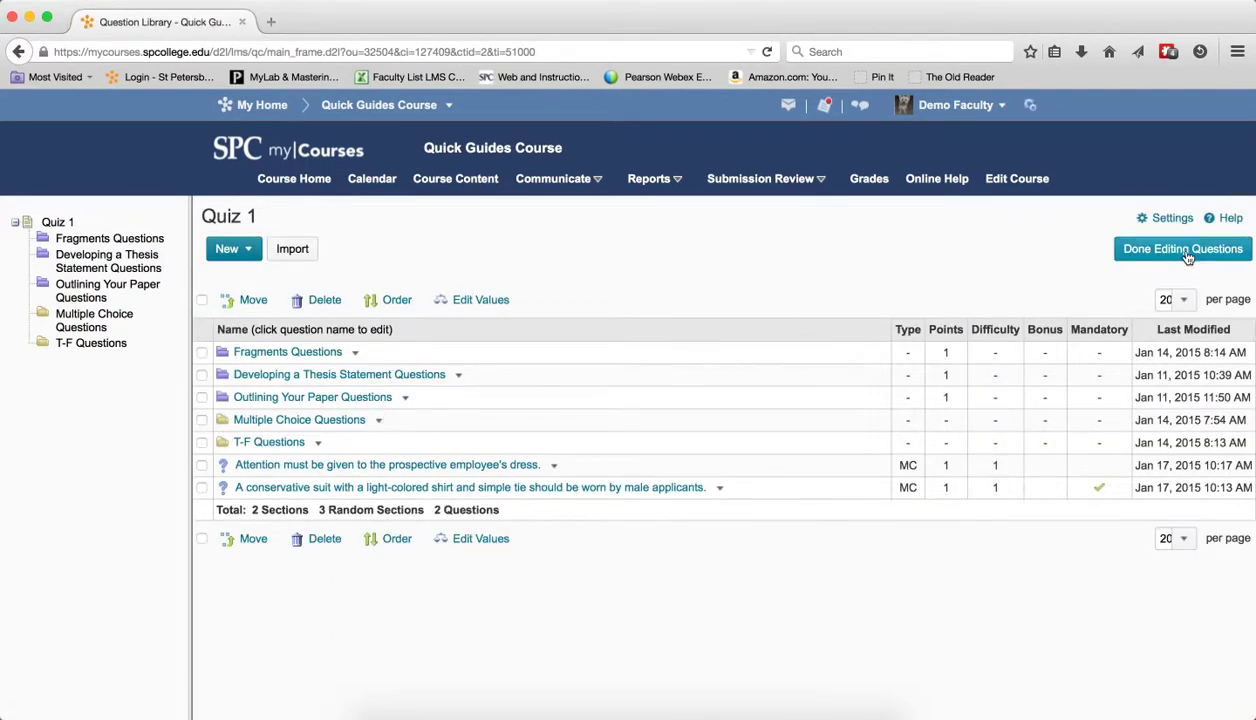
Finish editing questions and Save and Close Quiz 1, confirming the save in Manage Quizzes
click(1182, 248)
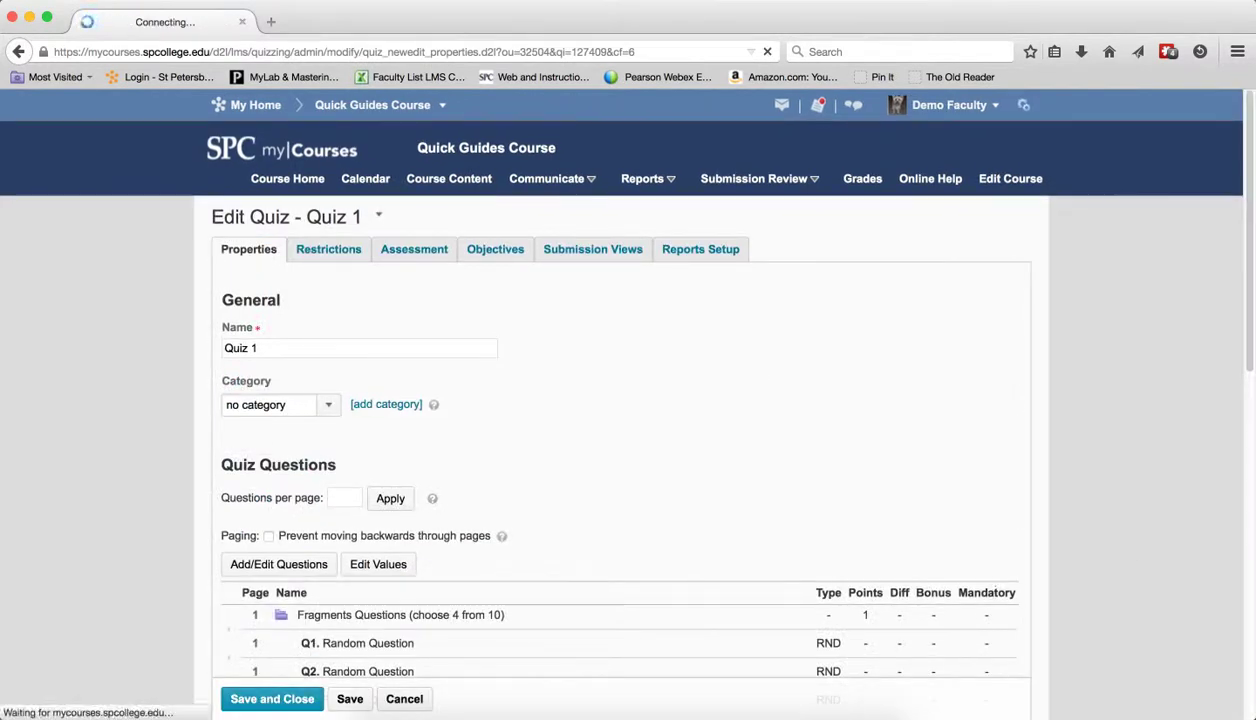
click(272, 698)
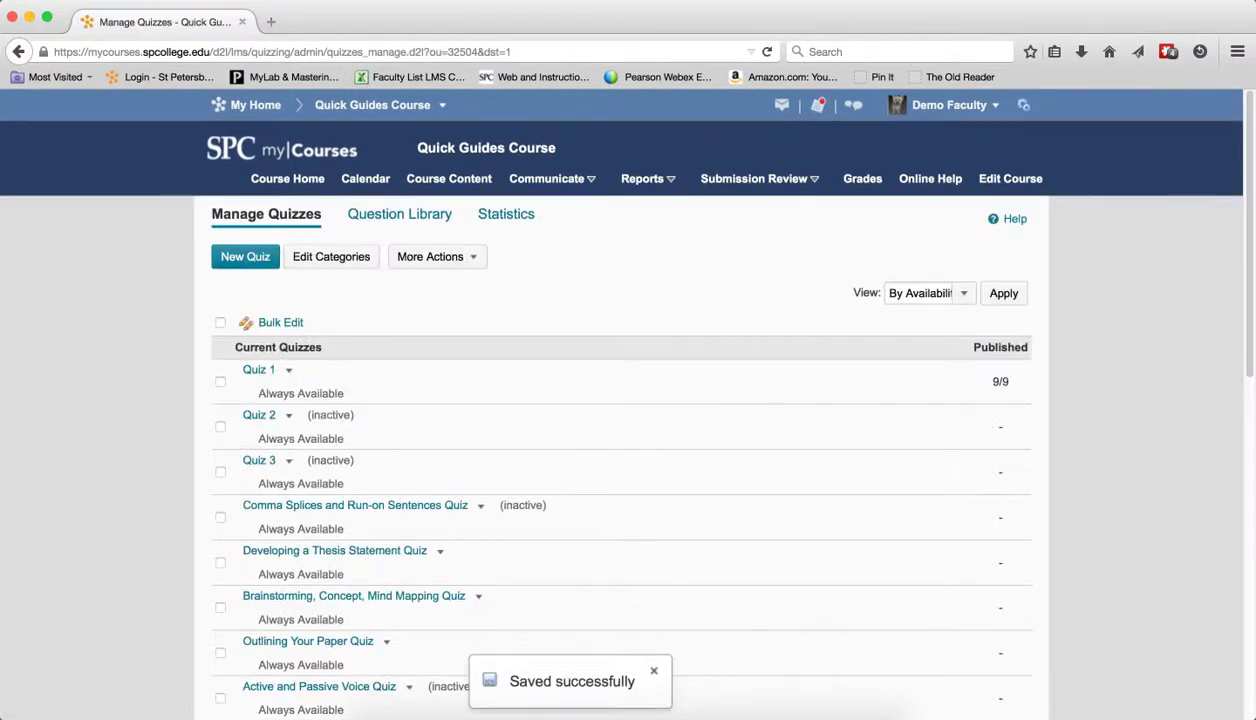